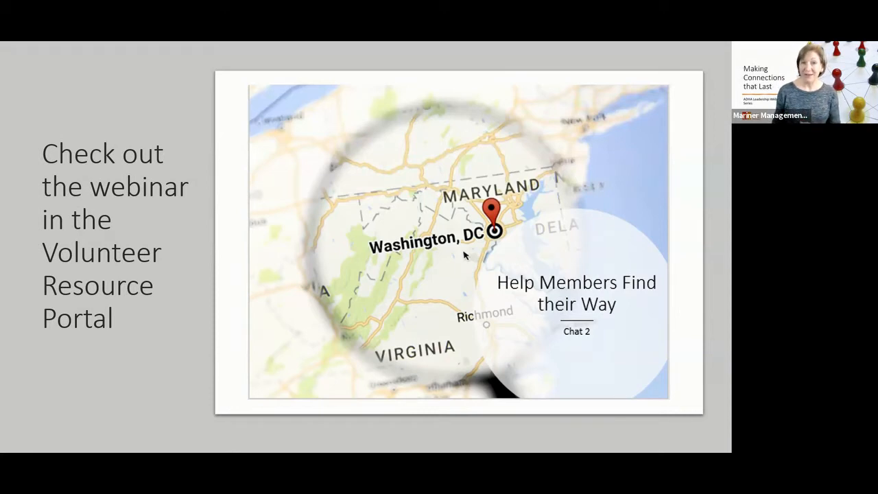
Advance past the 'Check out the webinar' Volunteer Resource Portal slide.
key(Right)
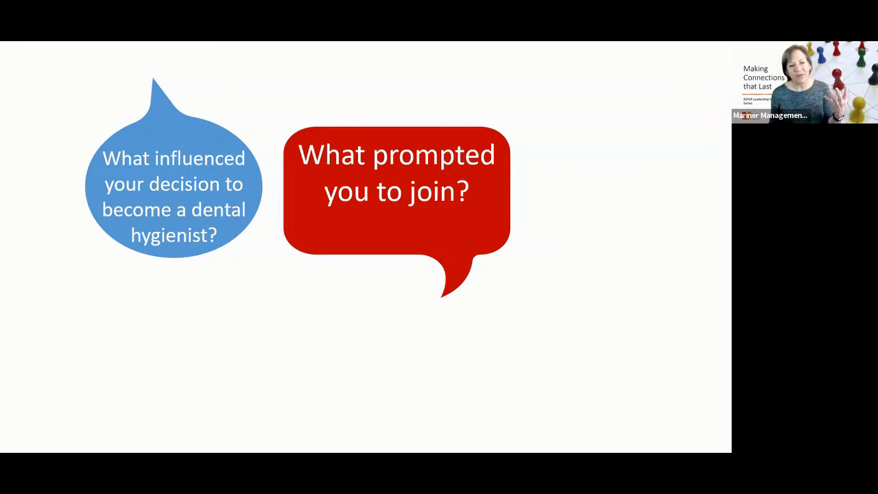
Reveal the remaining member question bubbles, then advance to the matching-interests slide.
key(right)
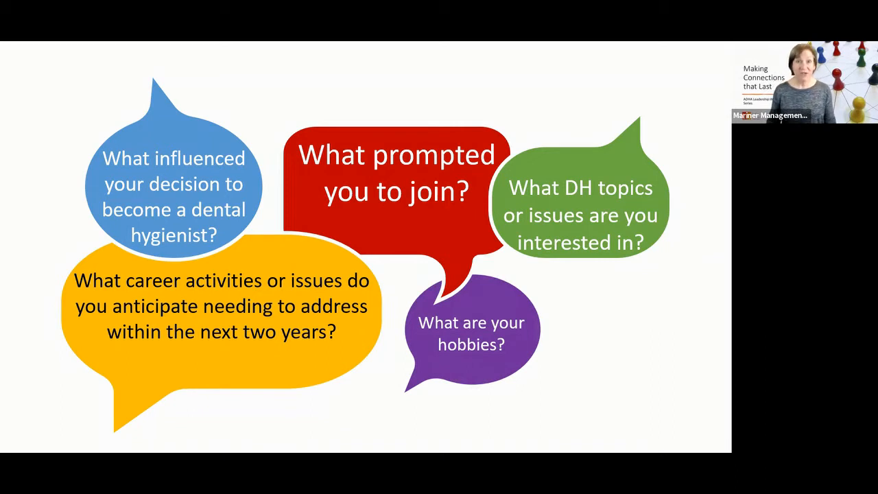
key(right)
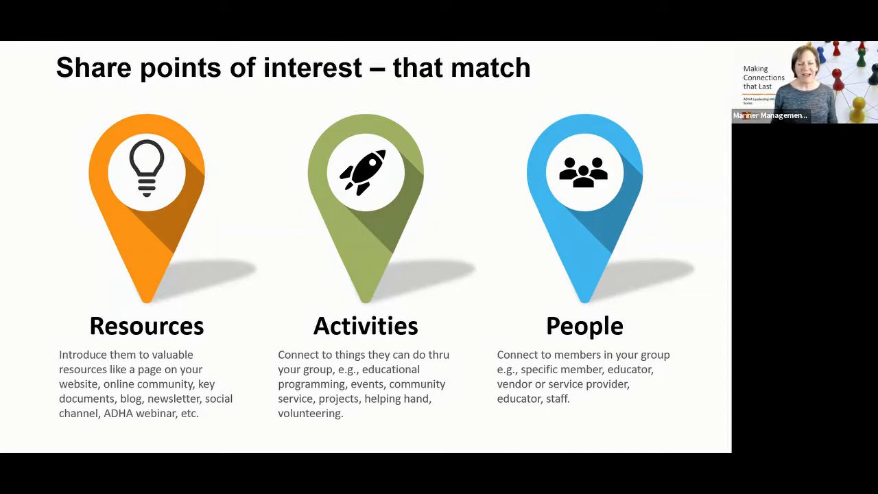
key(right)
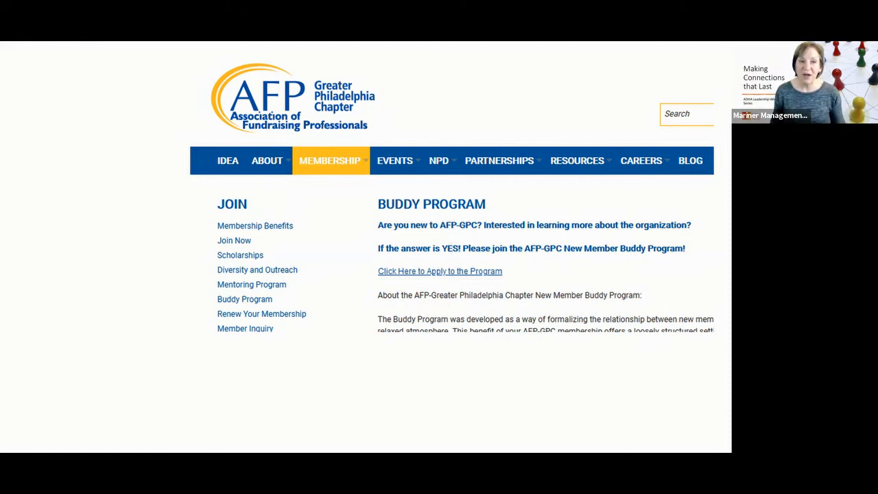
click(440, 271)
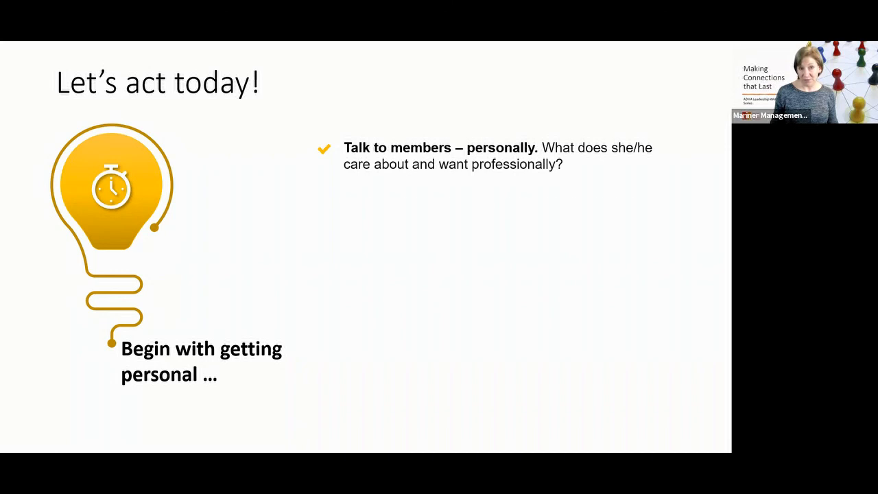
Reveal the profile survey, Welcome team and Draw a map bullets in turn.
key(right)
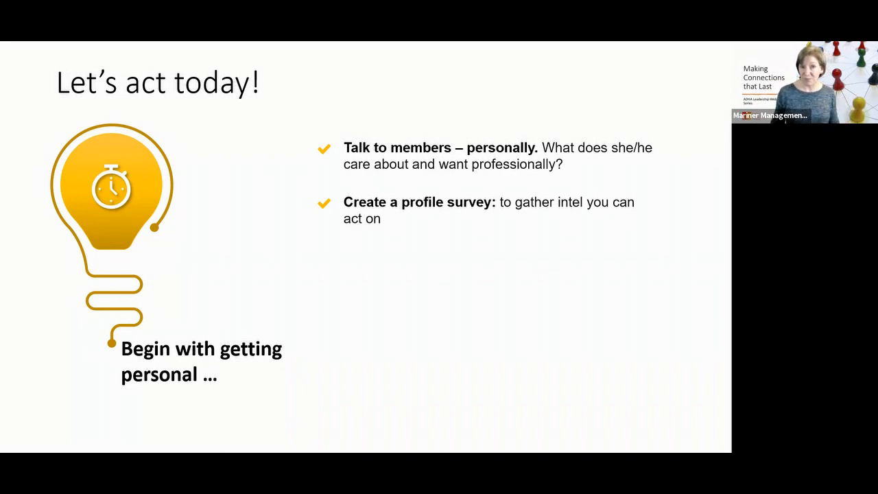
key(right)
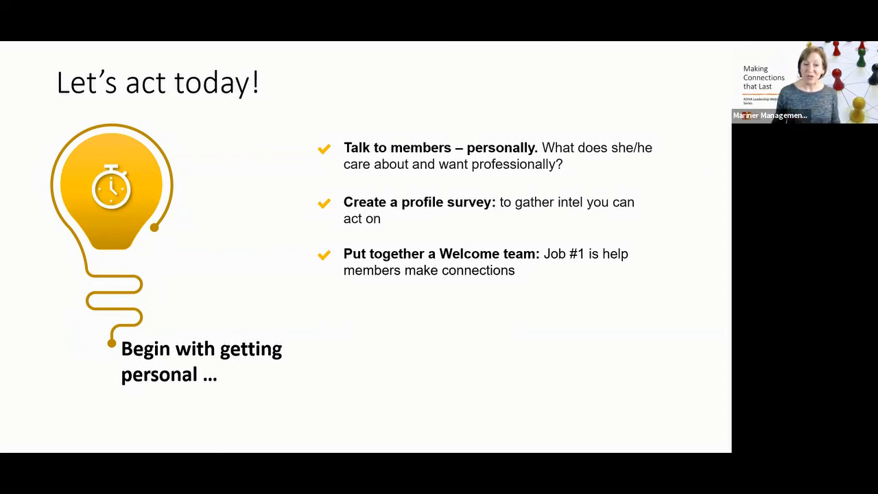
key(right)
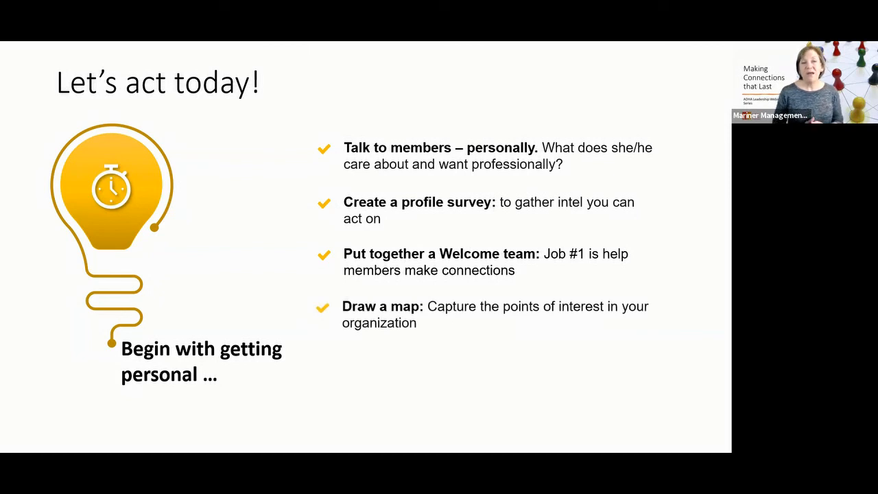